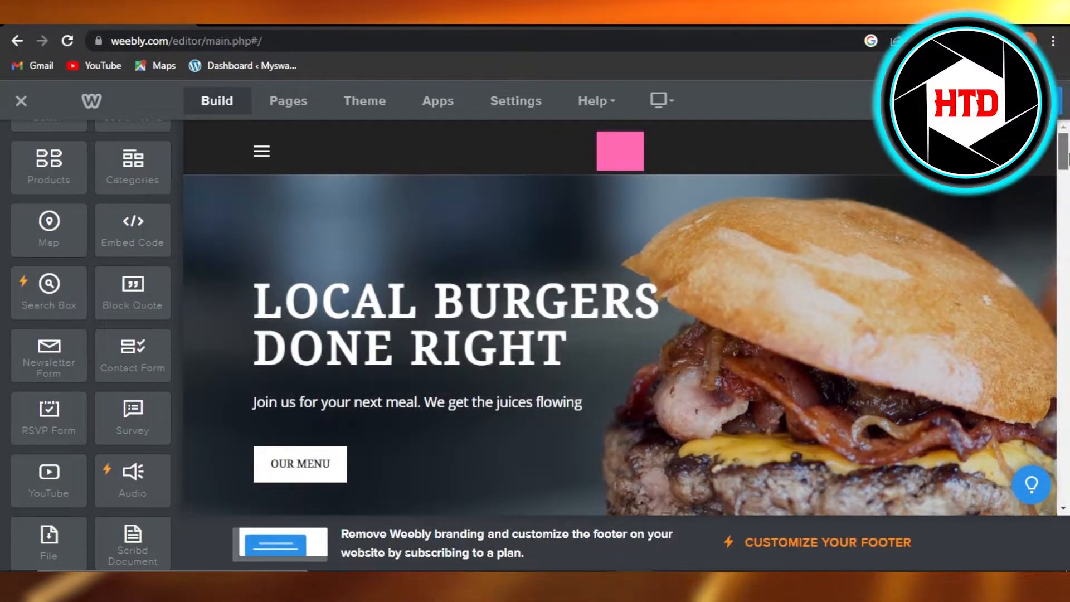
Switch the header display to the site-name text, then back to the logo image.
scroll("down", 3)
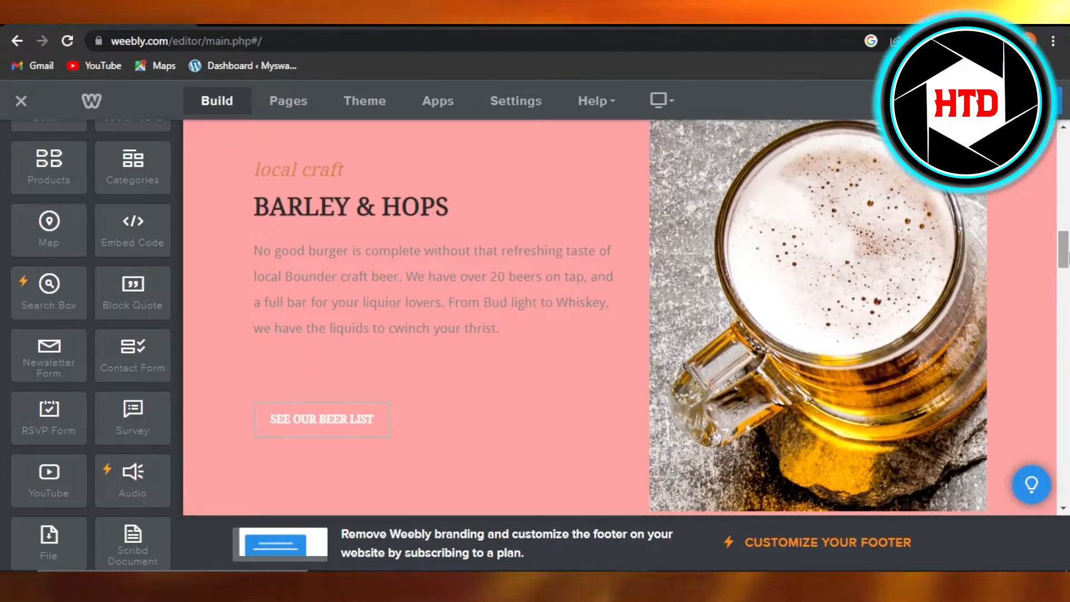
scroll("up", 3)
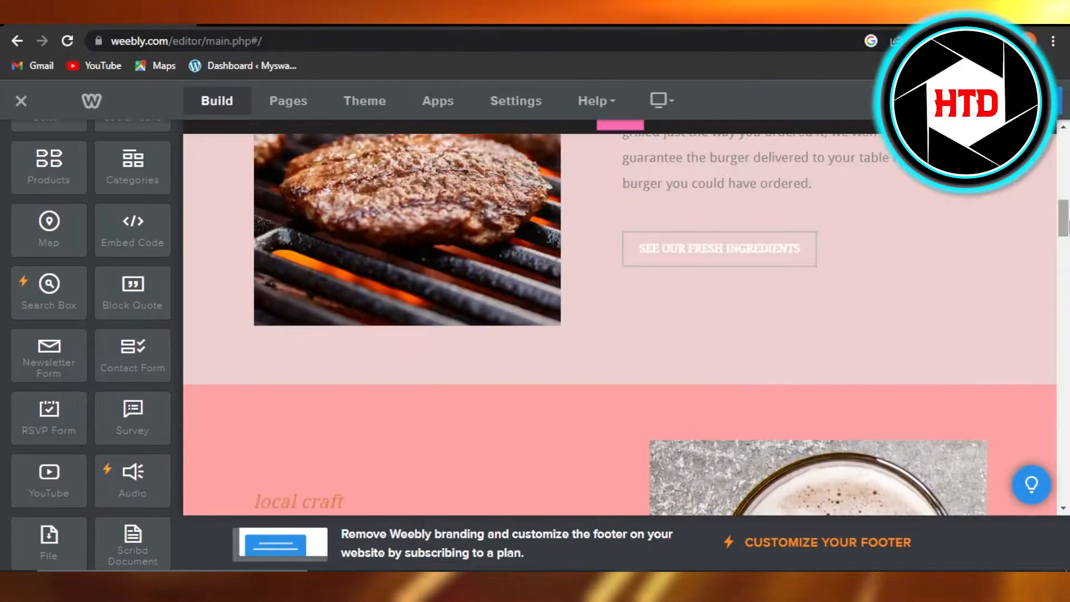
scroll("up", 3)
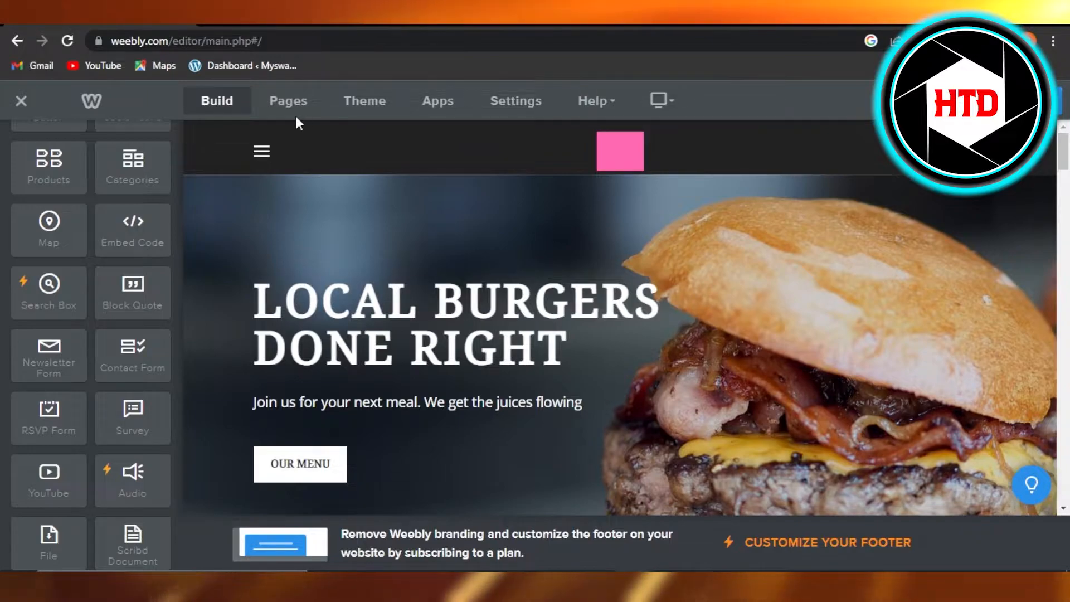
mouse_move(87, 169)
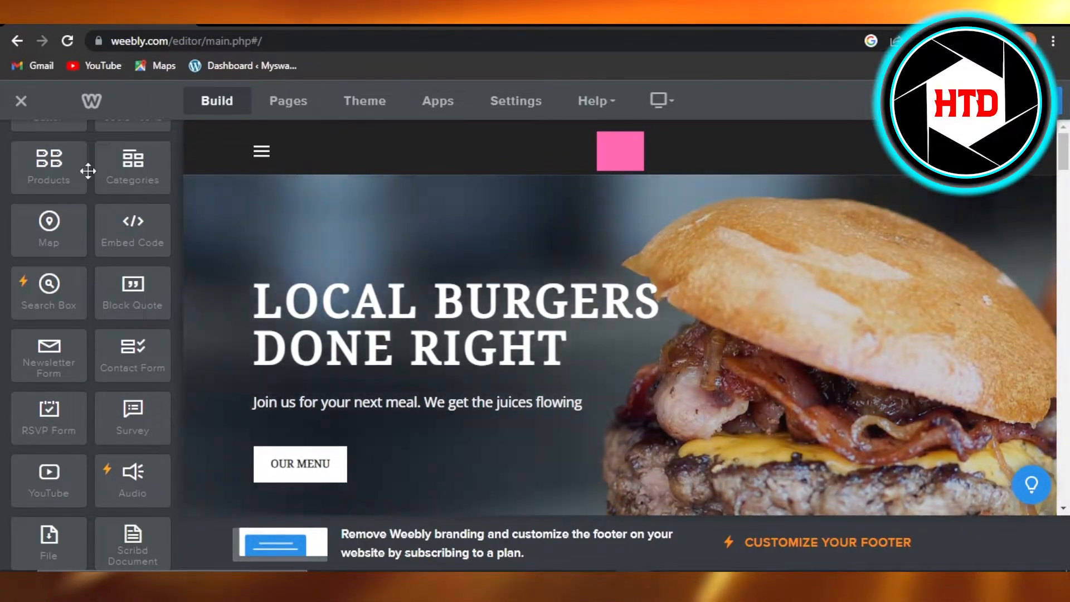
mouse_move(82, 330)
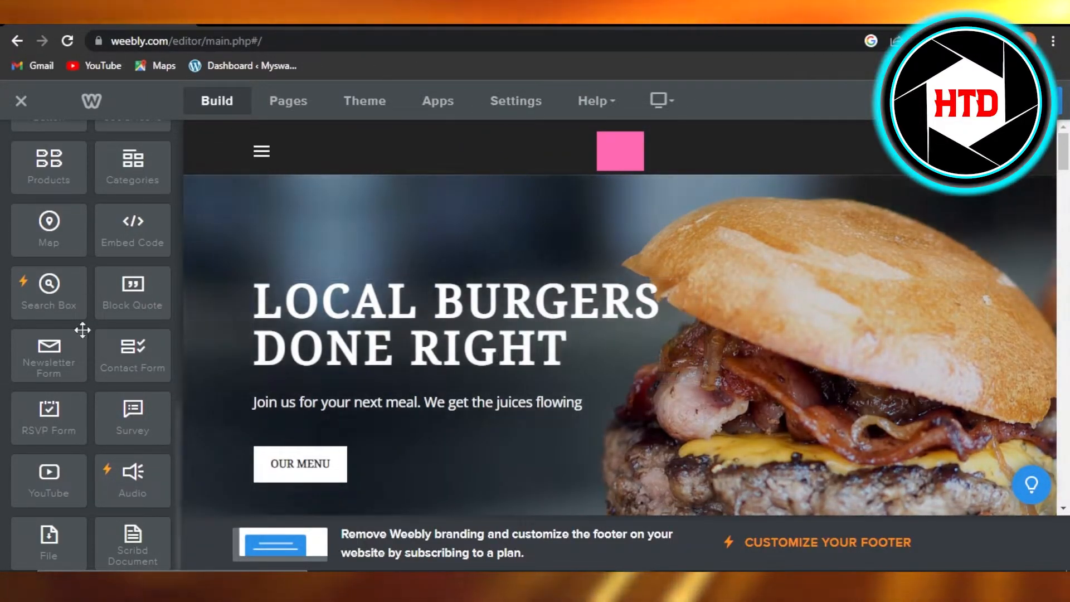
mouse_move(746, 266)
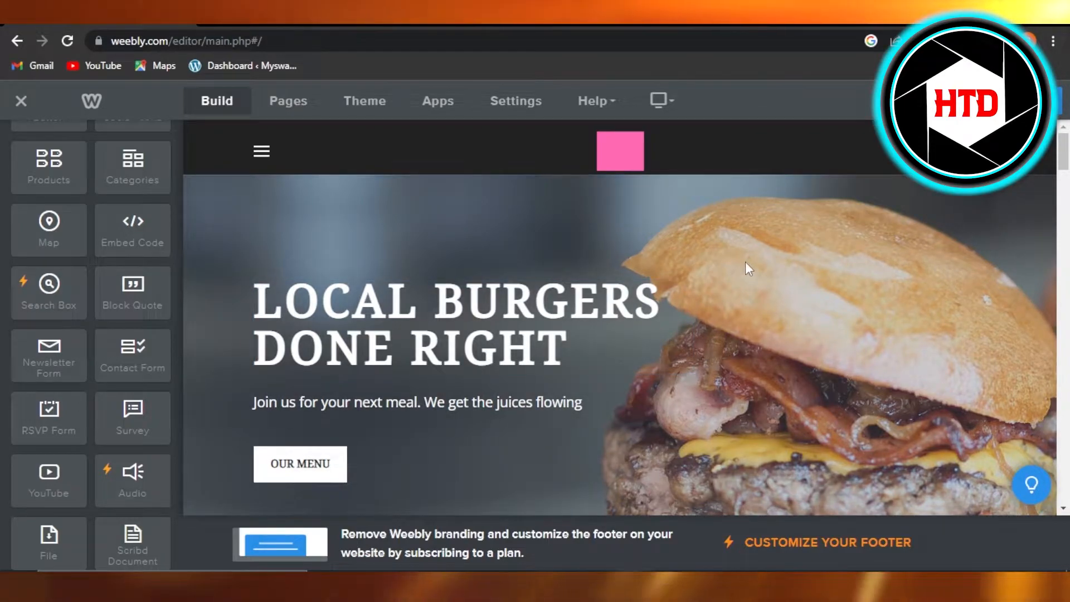
mouse_move(212, 177)
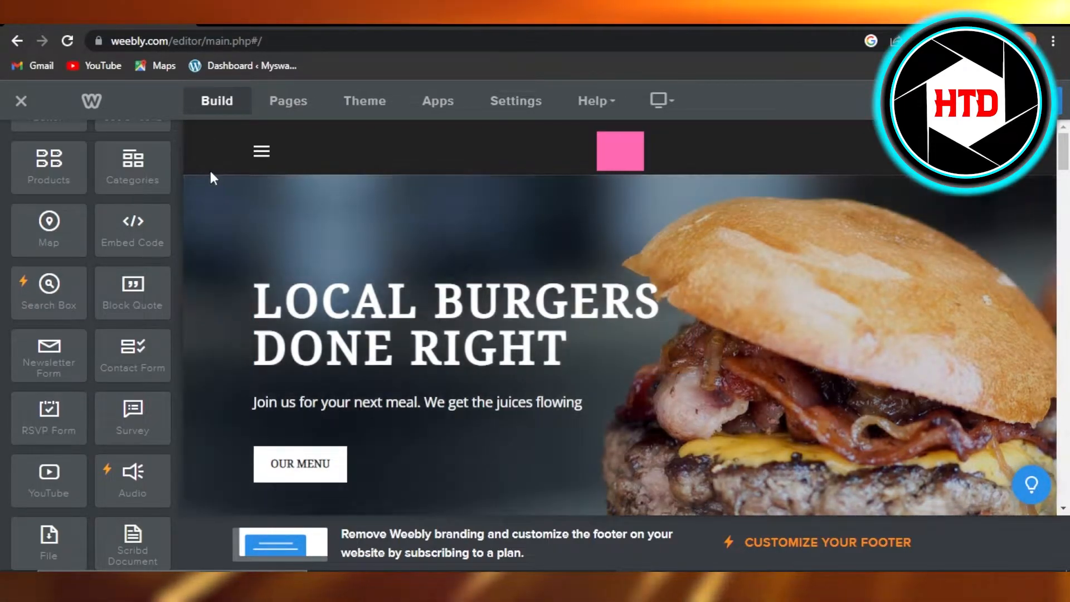
mouse_move(996, 218)
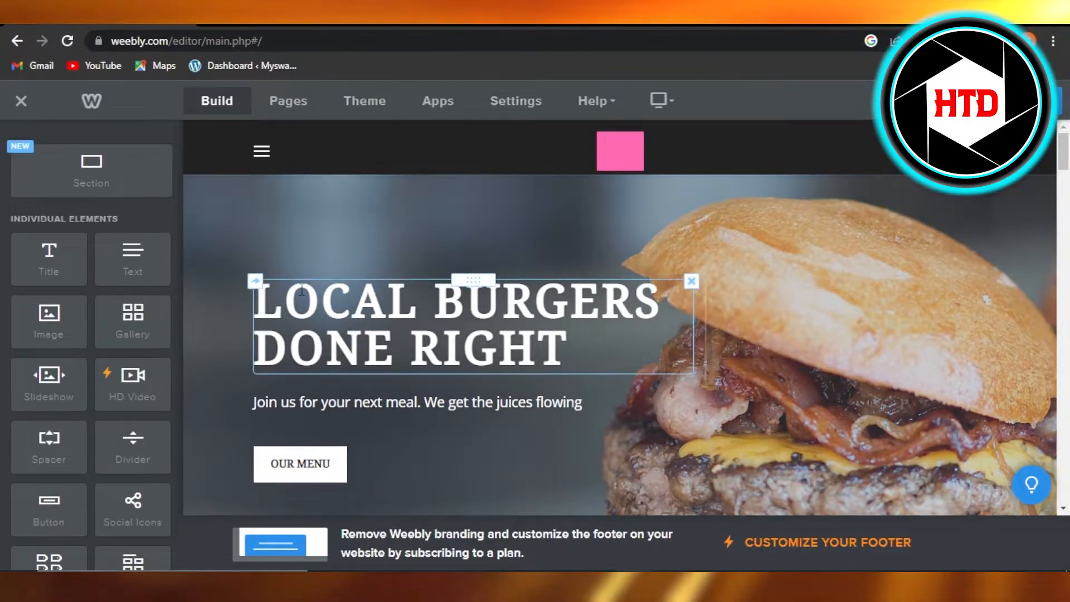
left_click(331, 218)
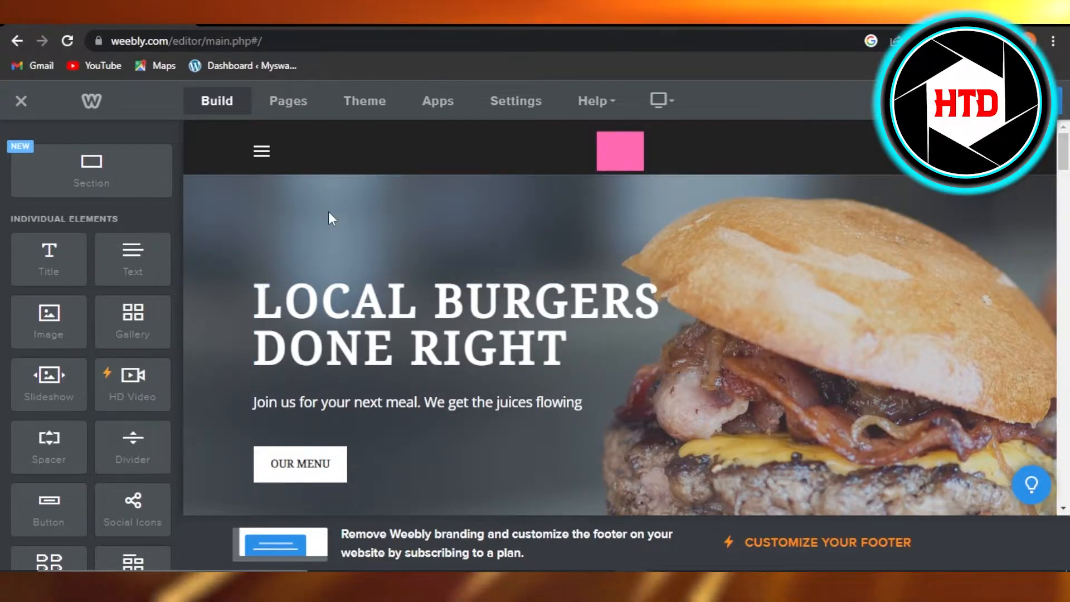
mouse_move(328, 159)
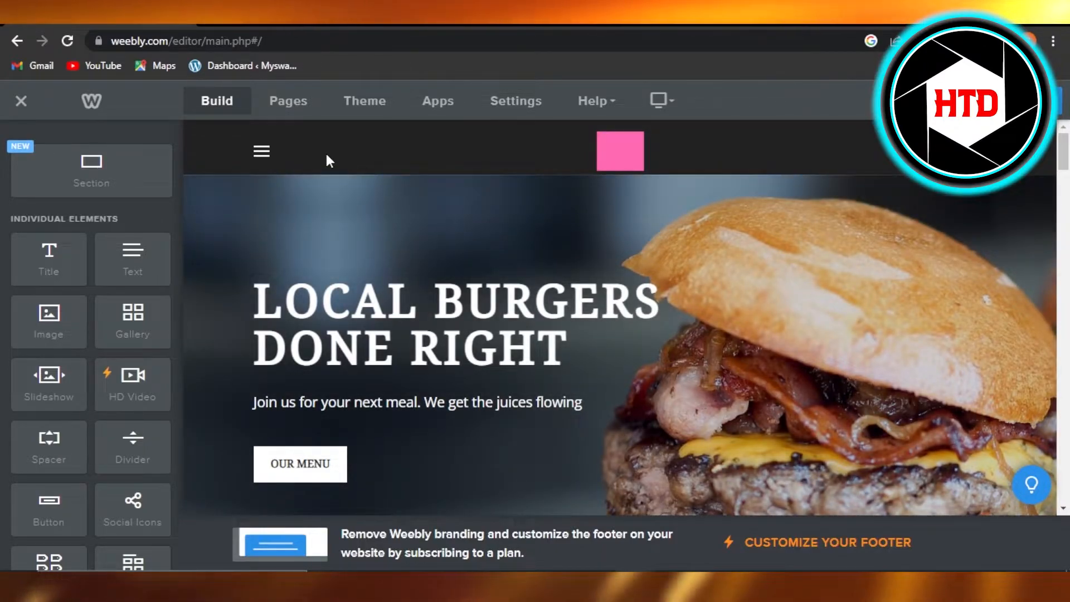
mouse_move(279, 160)
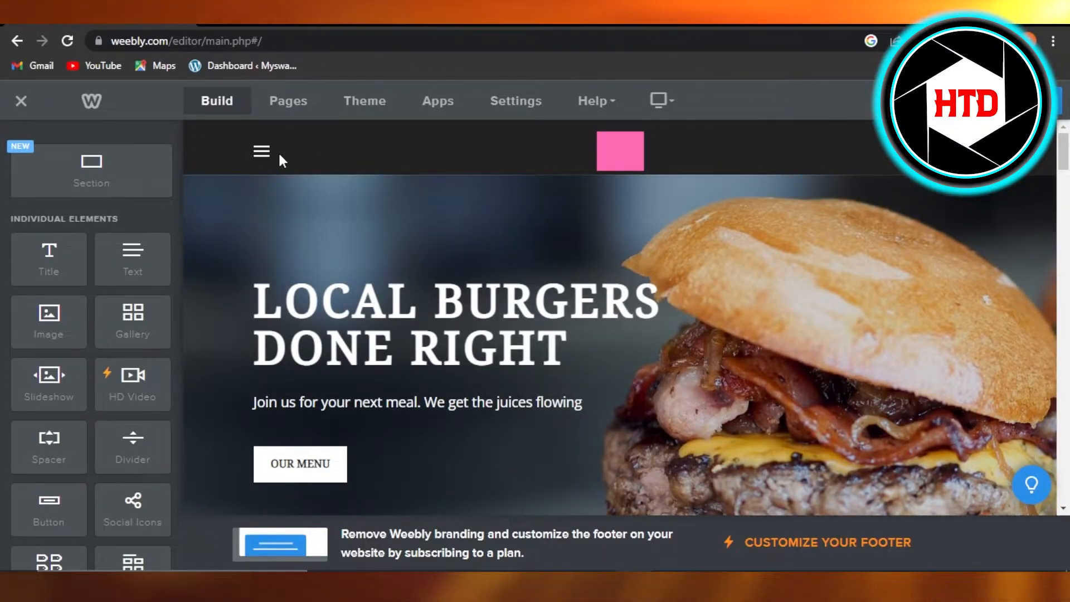
mouse_move(436, 149)
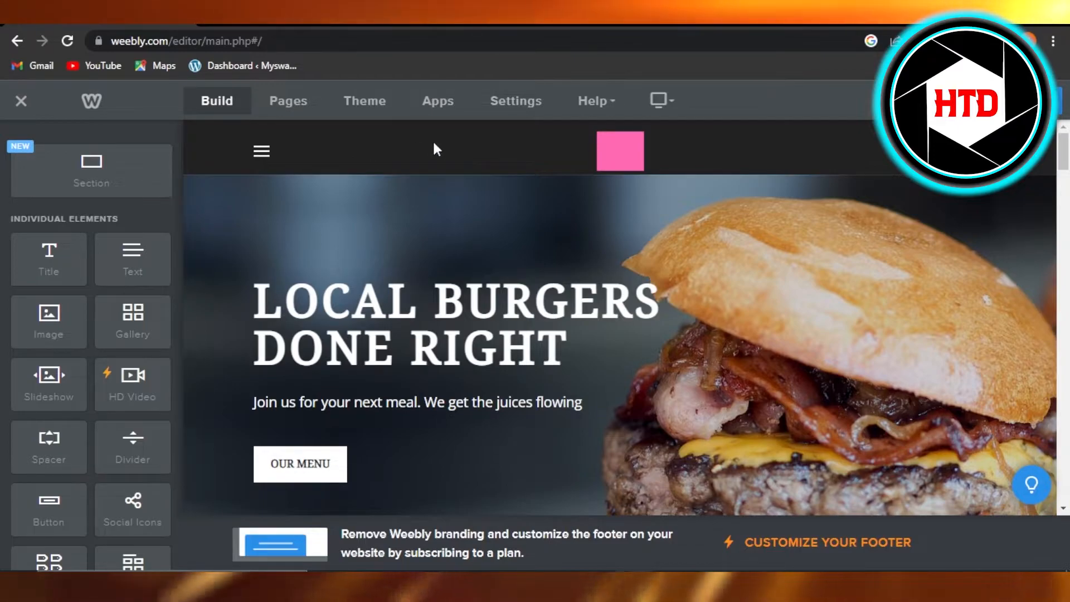
mouse_move(355, 155)
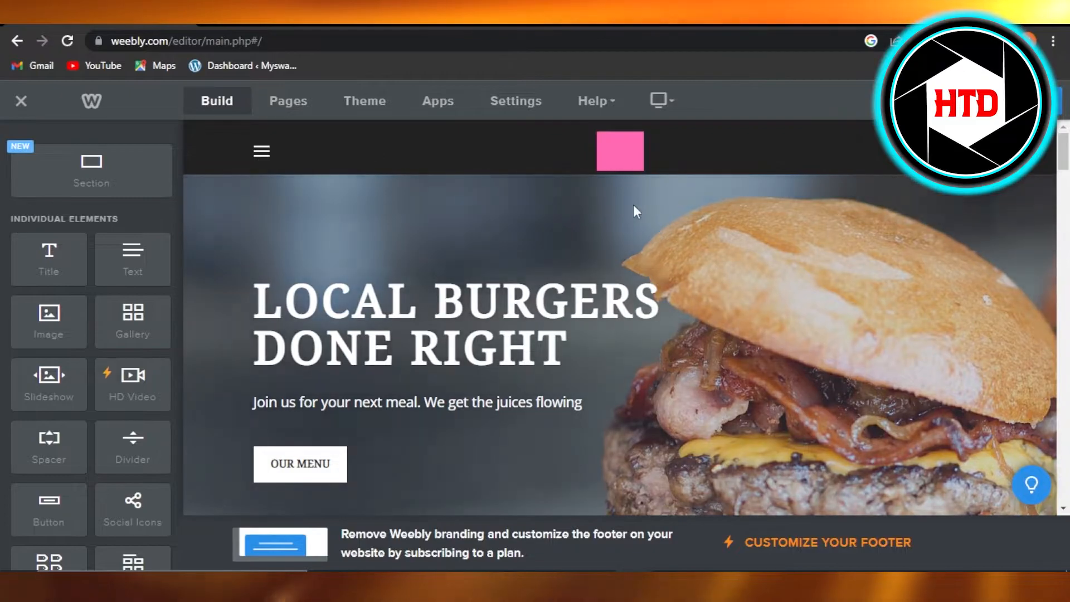
left_click(620, 150)
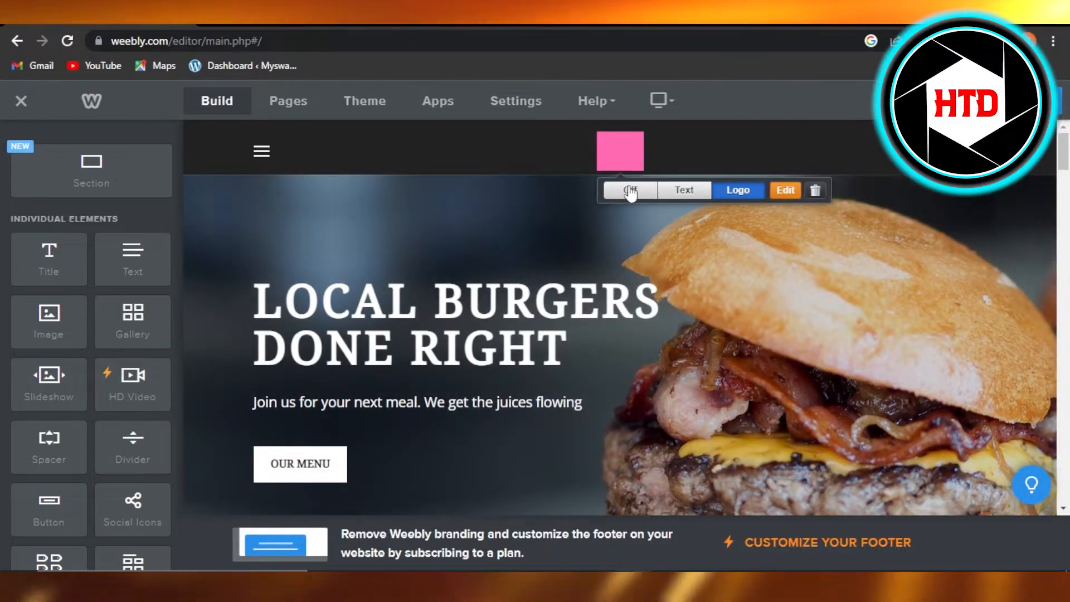
left_click(683, 190)
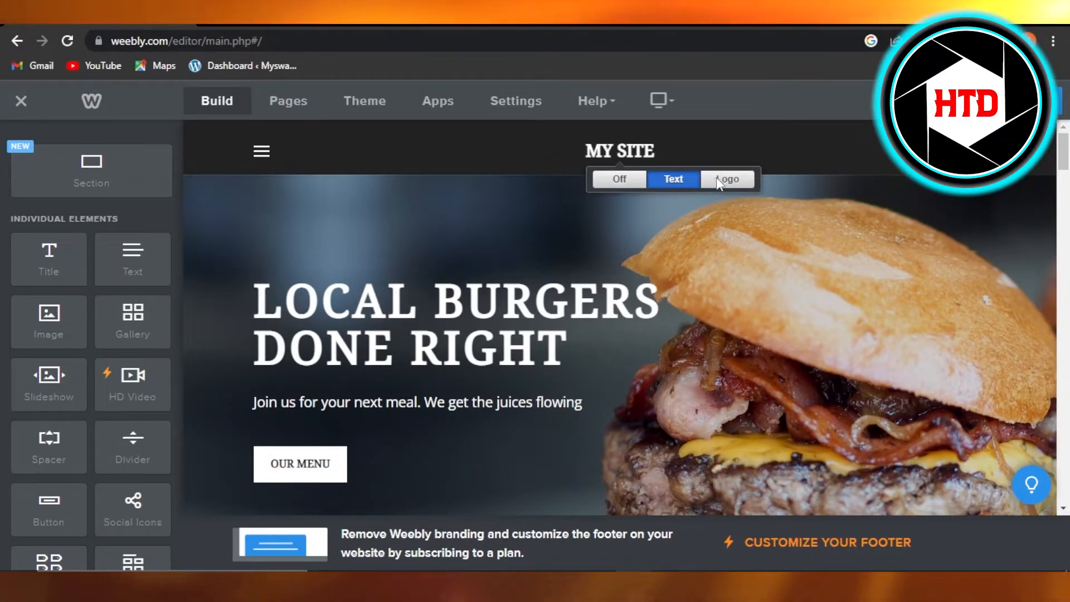
left_click(727, 178)
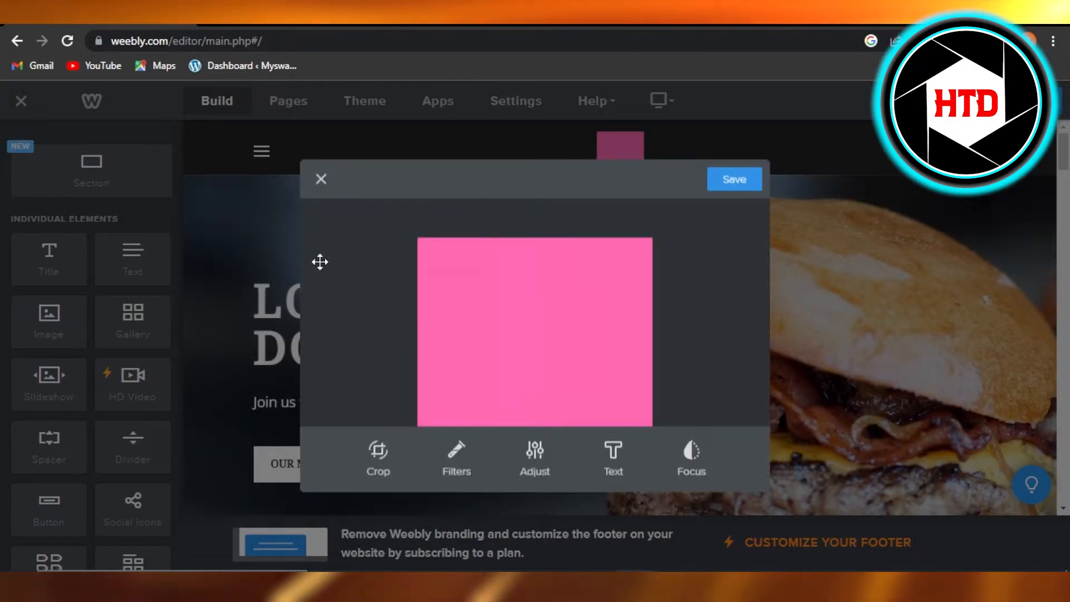
Close the logo image editor without saving and reselect the pink logo to show its Off/Text/Logo/Edit options.
left_click(320, 179)
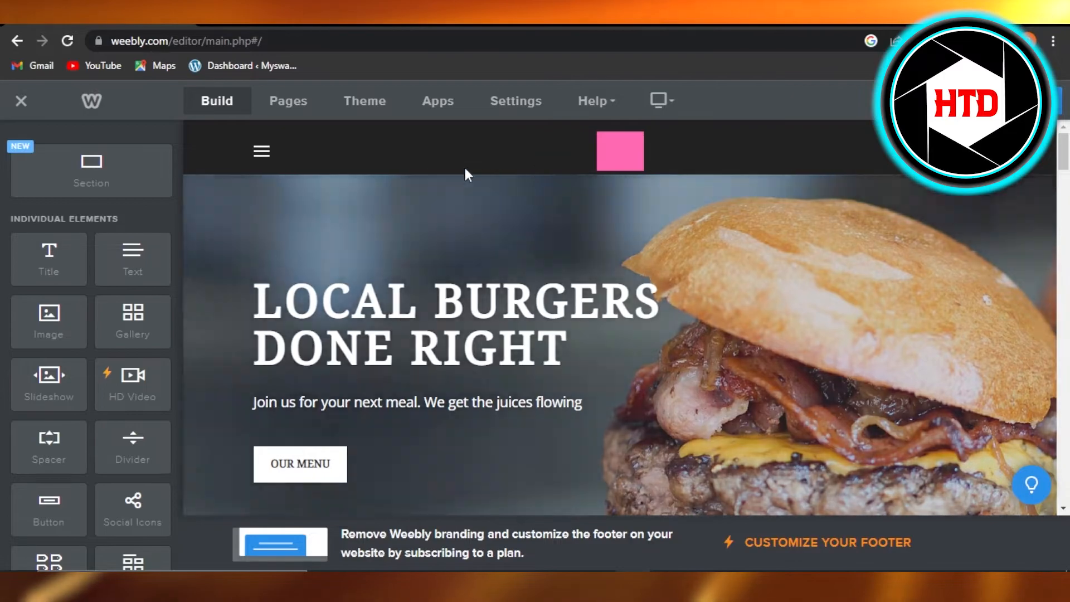
mouse_move(420, 169)
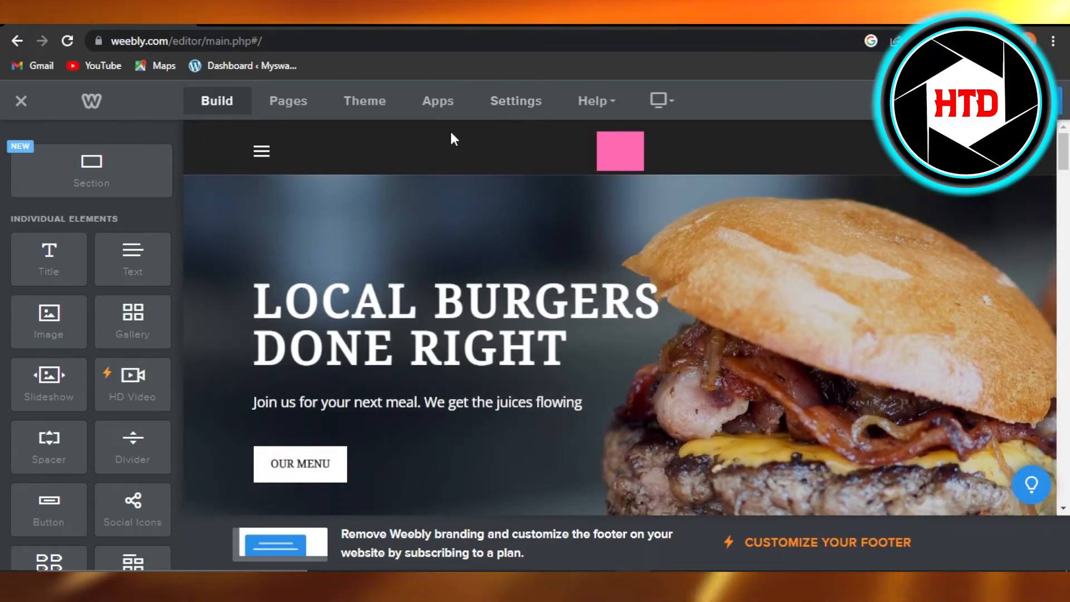
mouse_move(617, 141)
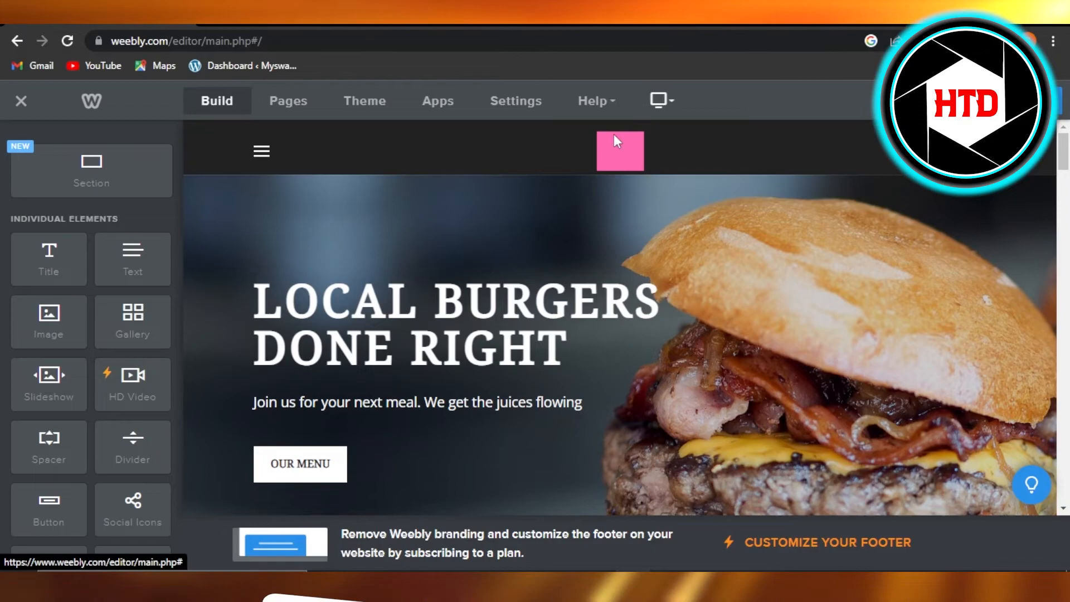
left_click(619, 150)
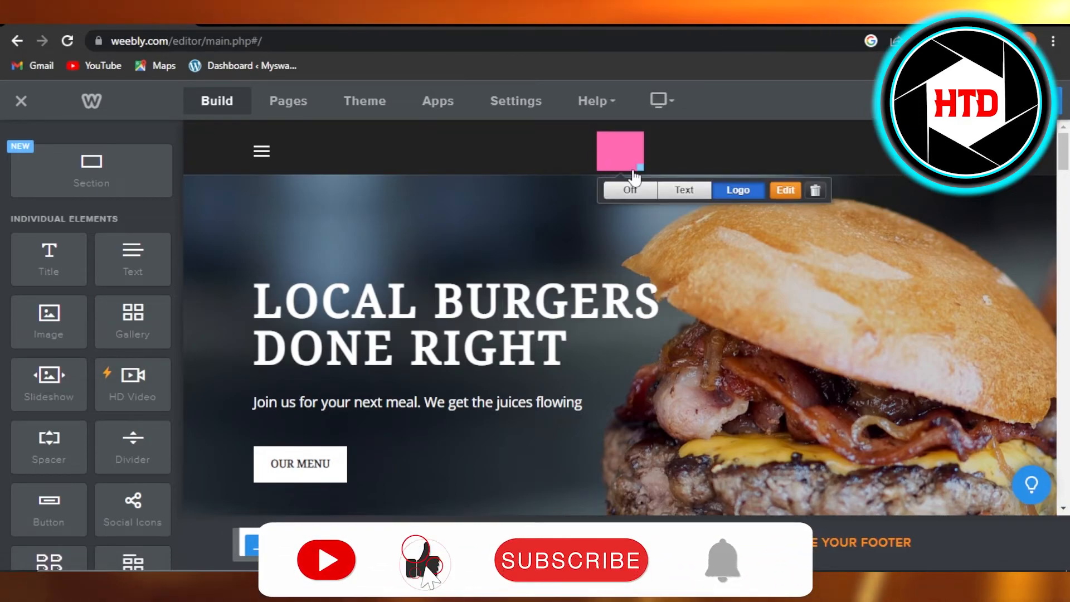